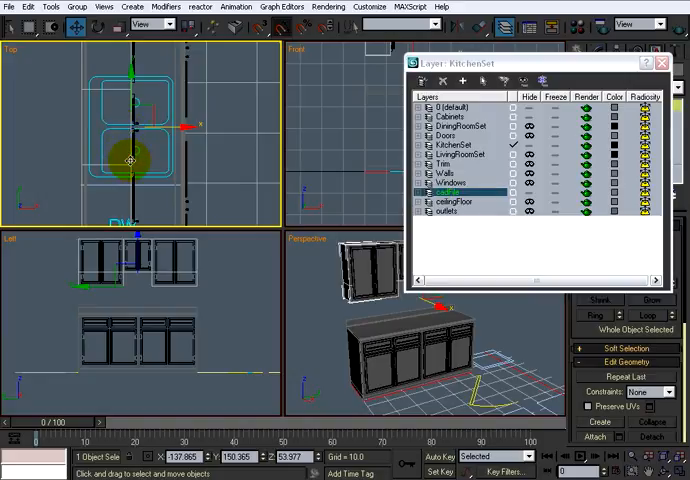
Step: Close the Layer Manager and show the cabinets alone in a maximized Perspective view
drag(130, 162, 188, 208)
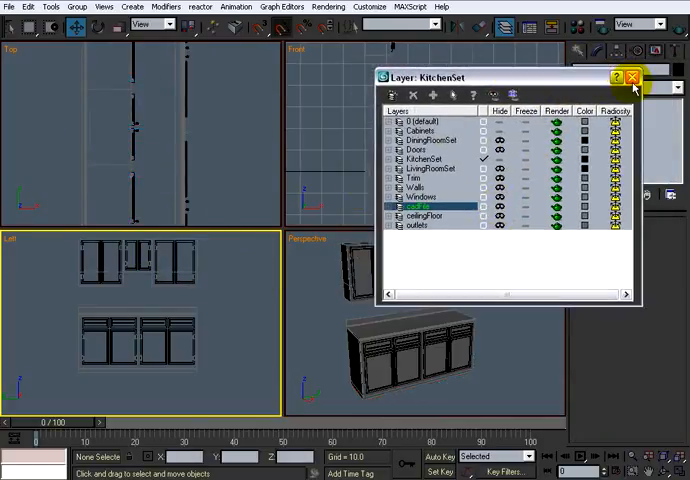
click(632, 76)
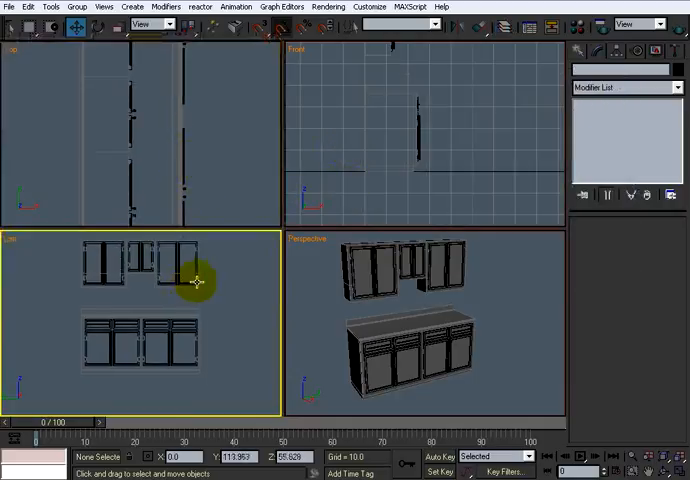
click(406, 304)
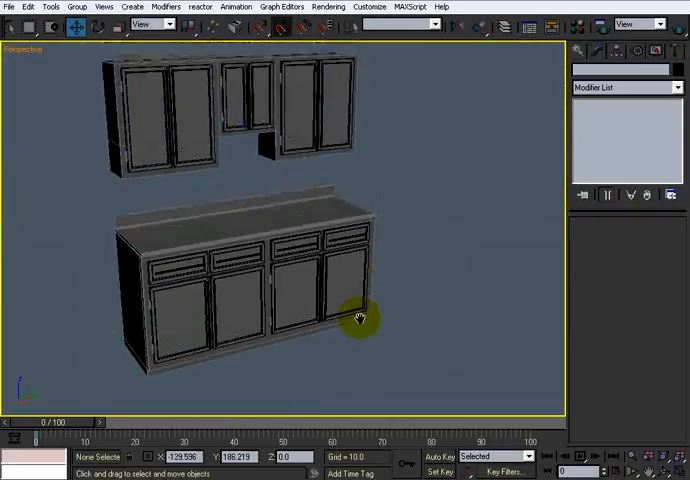
drag(356, 316, 356, 296)
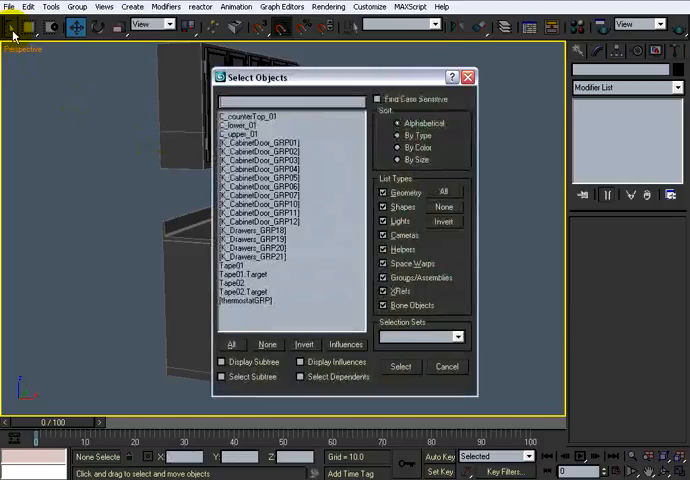
Step: Select all door and drawer groups by name and hide them, then clear the selection
click(280, 142)
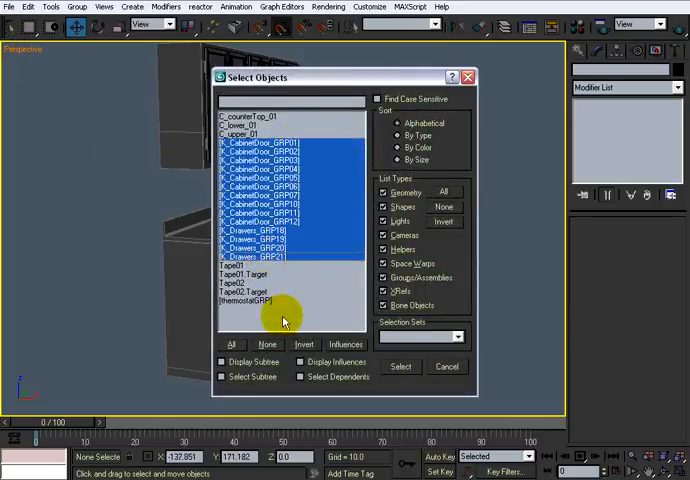
click(400, 366)
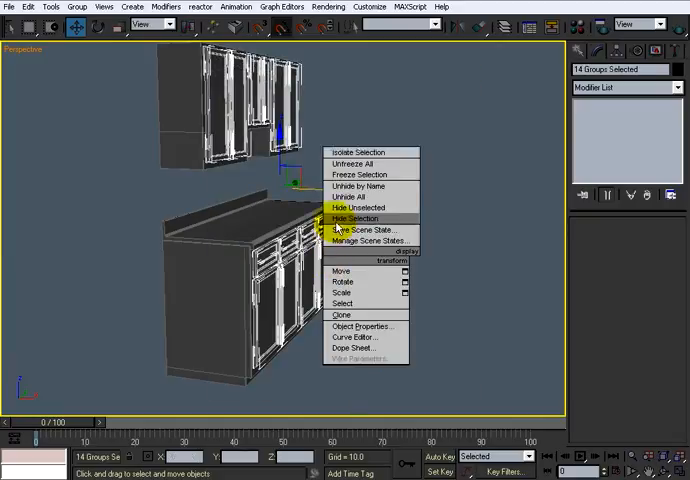
click(354, 218)
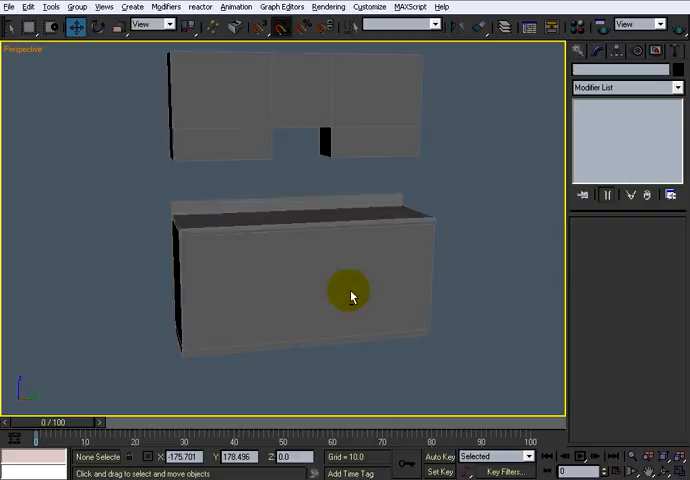
click(350, 296)
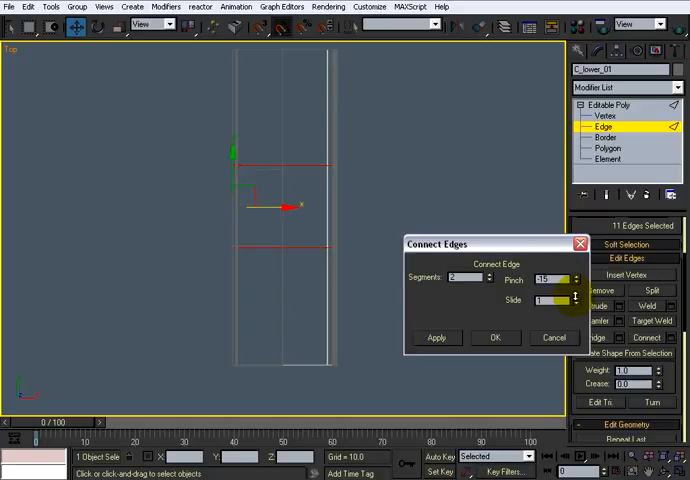
Step: Add connecting edges across the countertop with adjusted Pinch and Slide spacing
click(496, 336)
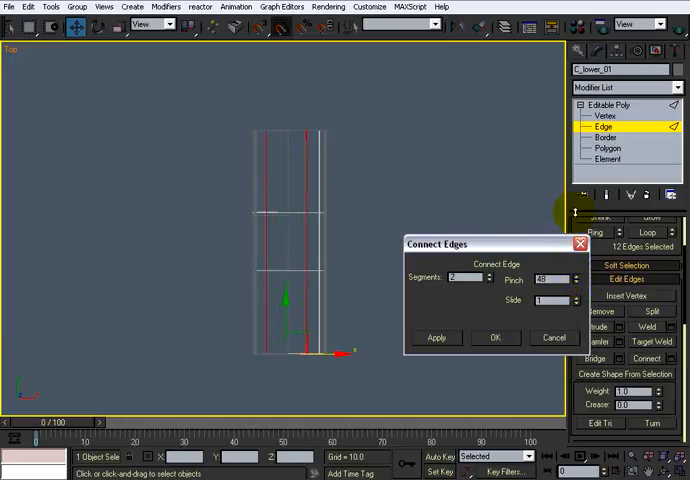
click(576, 280)
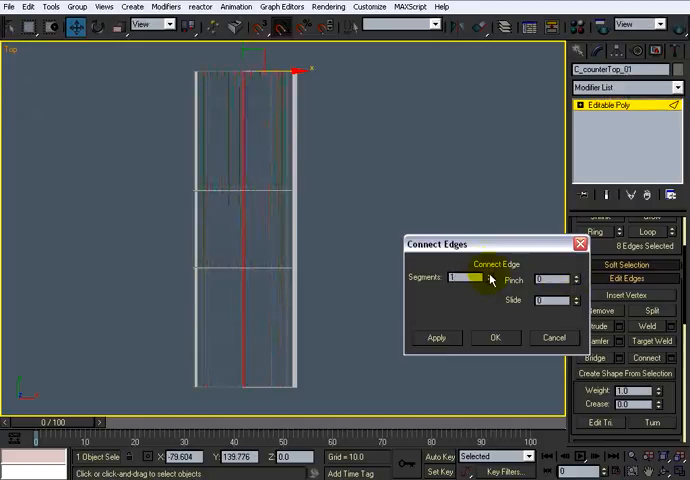
Step: Add another set of connecting edges with the chosen segment count to frame the sink area
click(482, 276)
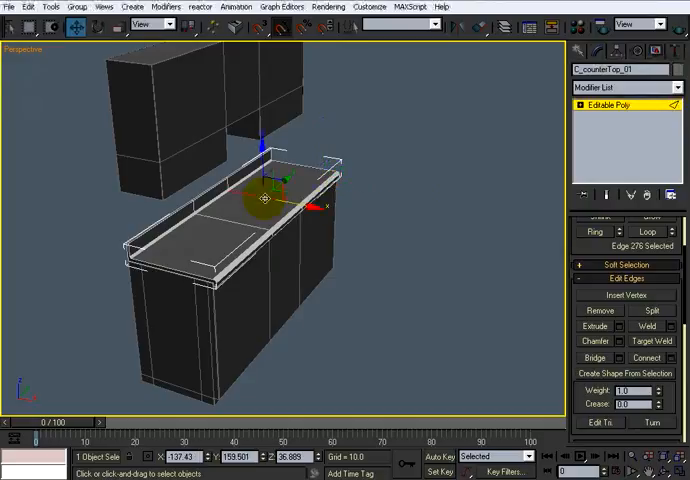
Step: Connect the countertop's long edges with cross edges outlining the sink, then clear the selection
click(596, 232)
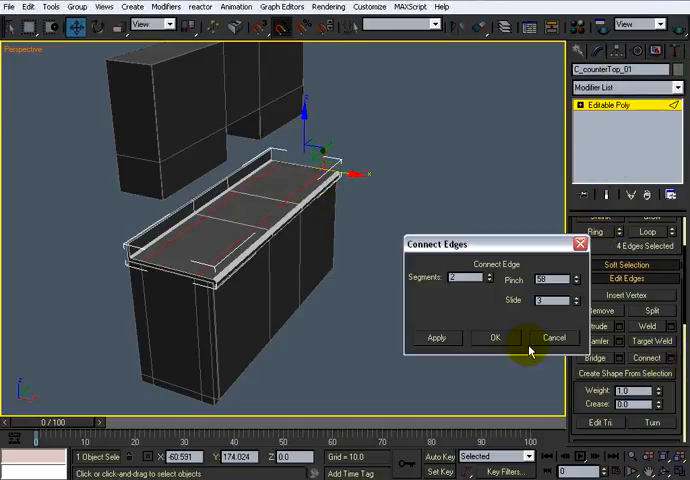
click(492, 336)
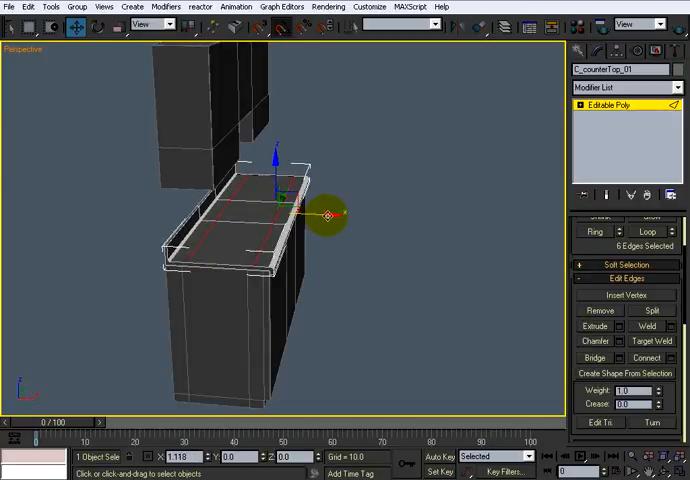
drag(330, 216, 360, 216)
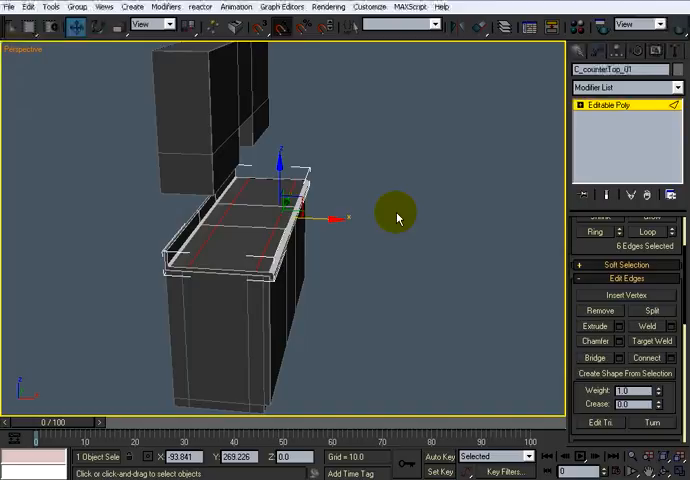
click(608, 148)
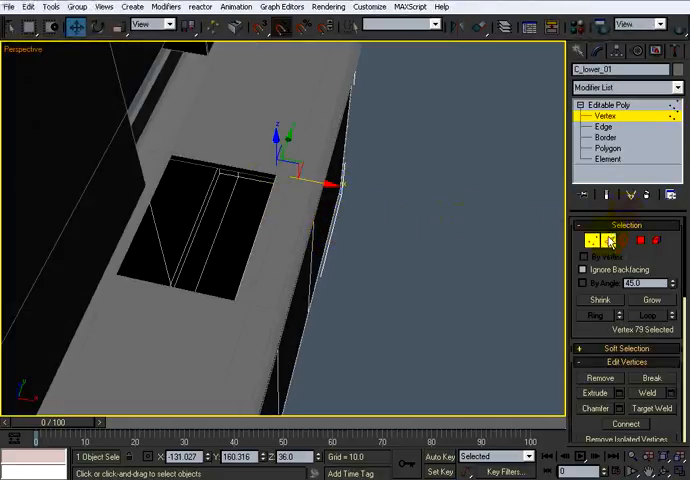
Step: Delete the sink polygons and bridge the opening so a rectangular hole cuts through the countertop
click(604, 126)
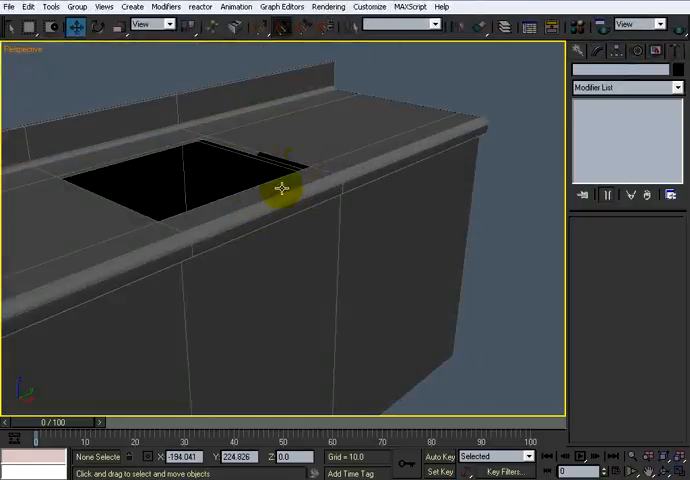
drag(284, 188, 276, 240)
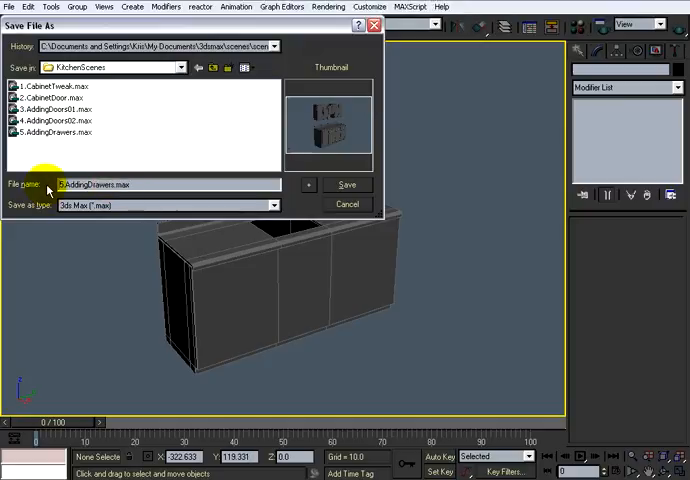
Step: Save the scene as the new file '6.max' in the KitchenScenes folder
text(6.max)
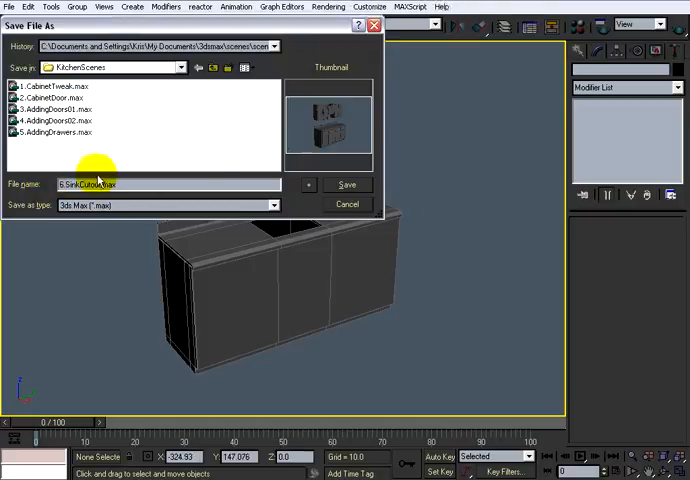
click(346, 184)
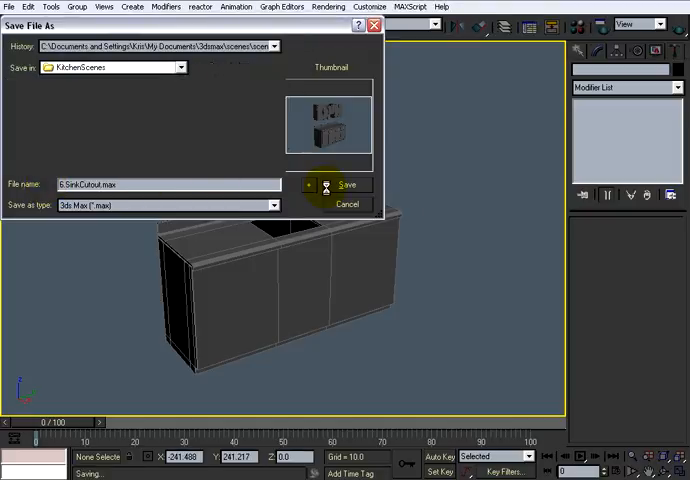
click(348, 184)
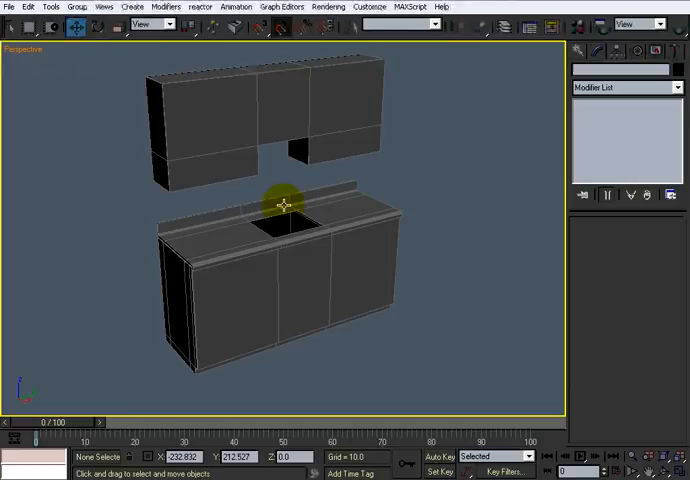